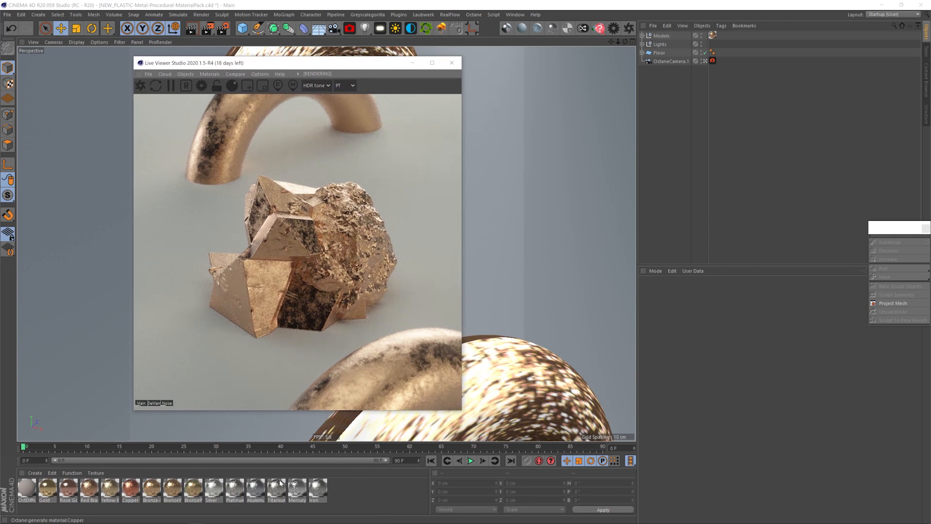
mouse_move(523, 352)
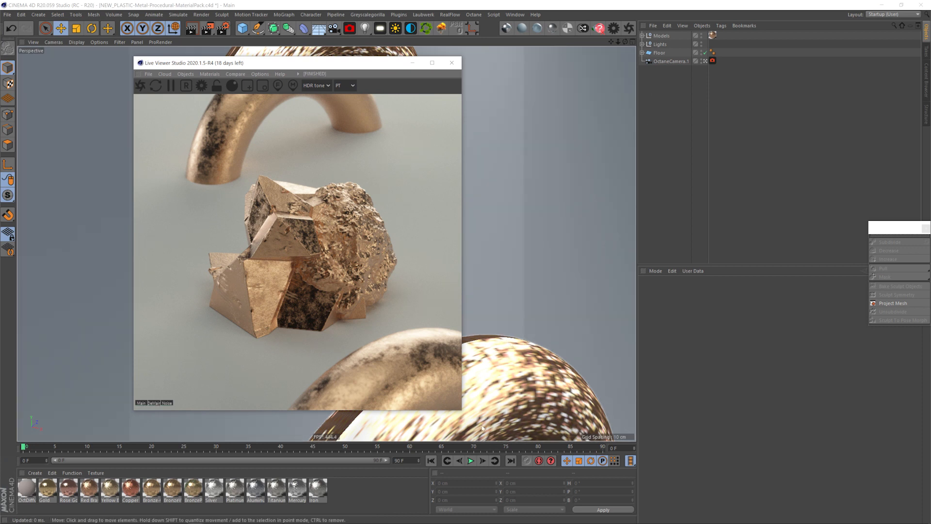
mouse_move(359, 512)
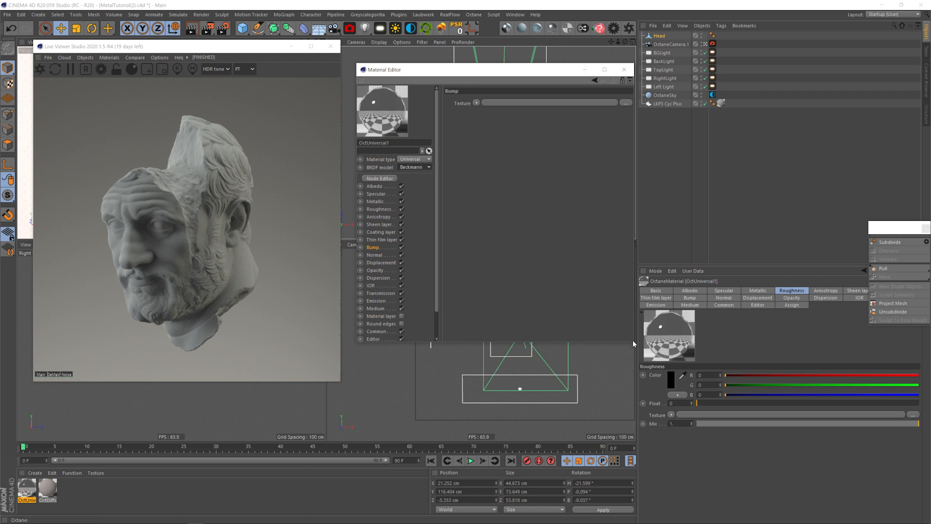
Switch the bust material's metallic reflection mode to RGB IOR in the IOR channel
click(375, 200)
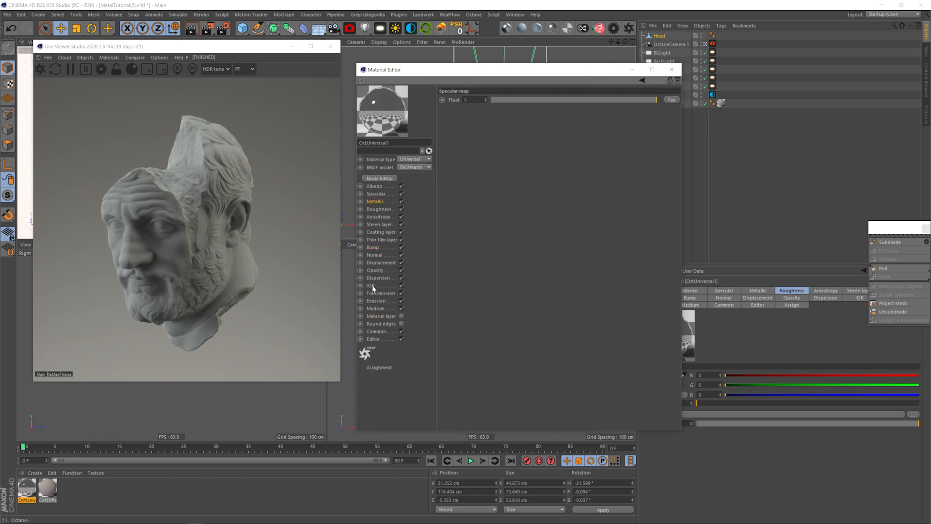
click(374, 285)
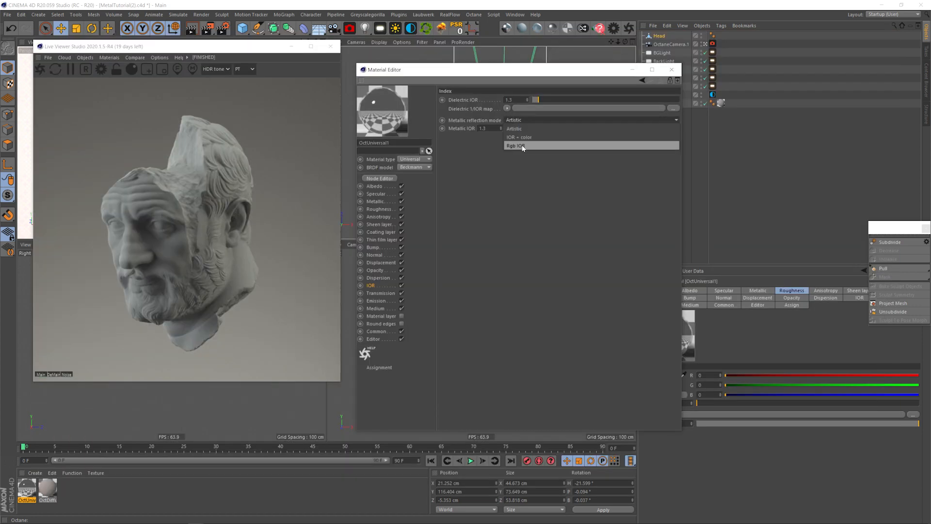
click(515, 145)
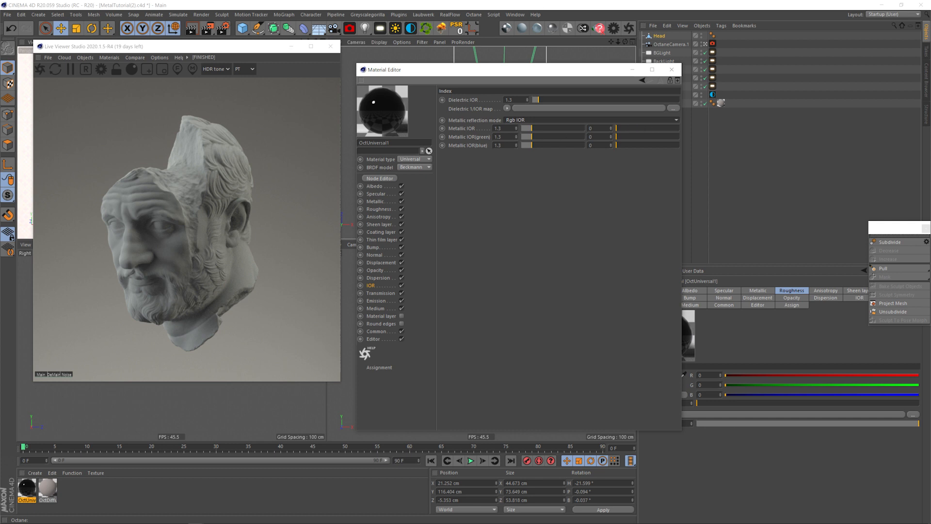
mouse_move(531, 146)
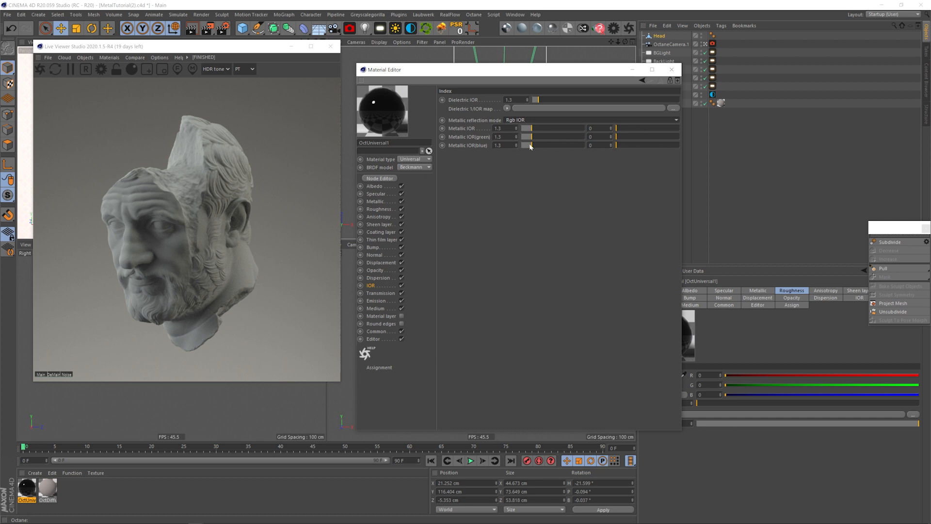
click(528, 137)
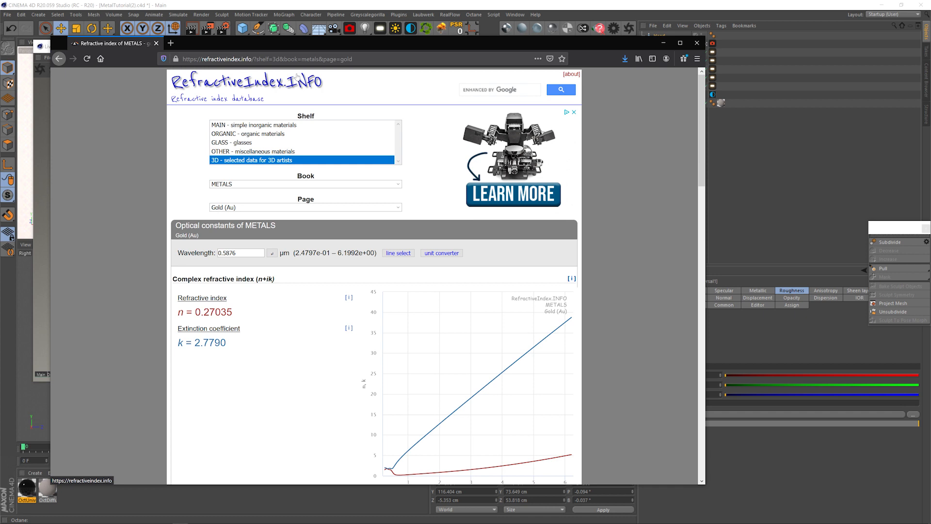
mouse_move(252, 165)
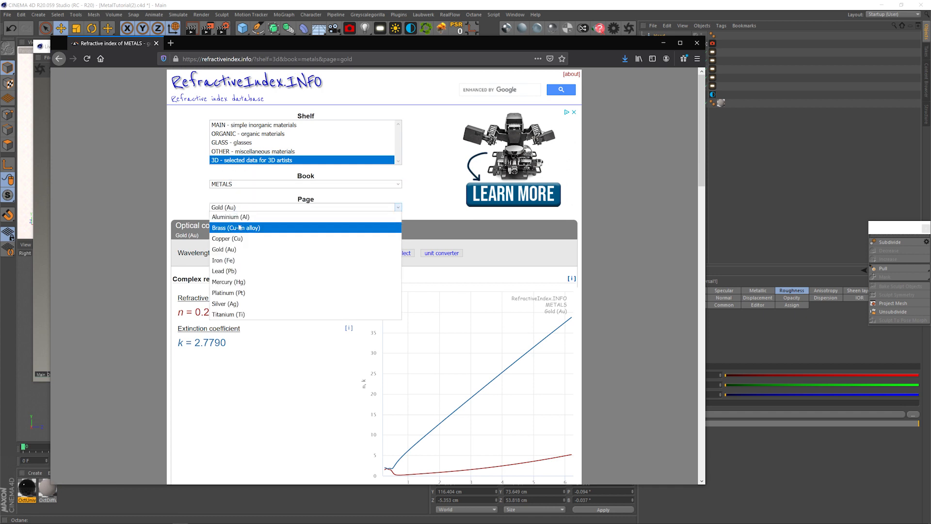
mouse_move(230, 217)
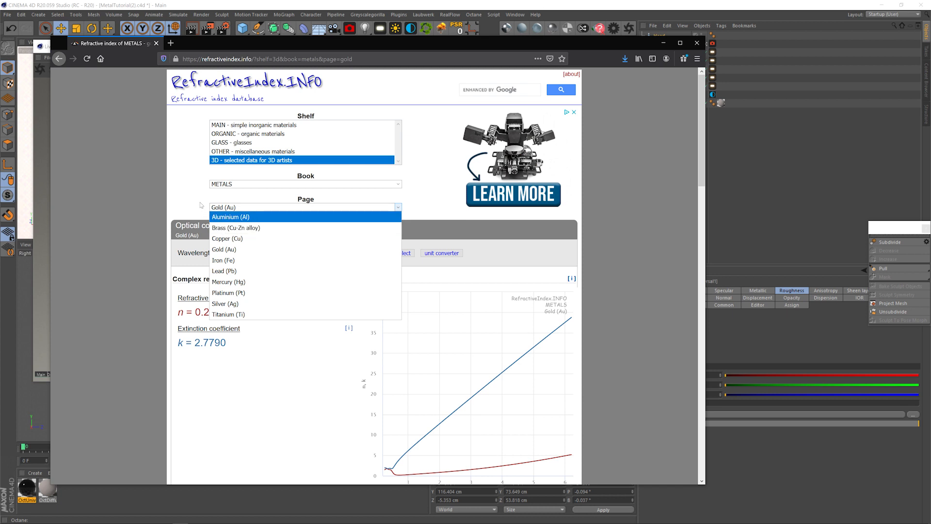
mouse_move(236, 227)
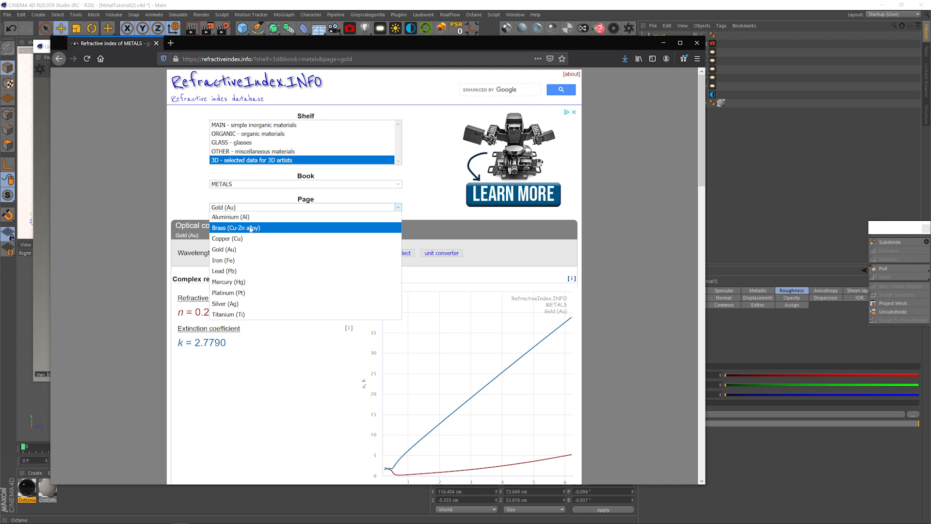
Look up gold at 0.65 µm wavelength, giving n = 0.18299 and k = 3.4242
click(225, 250)
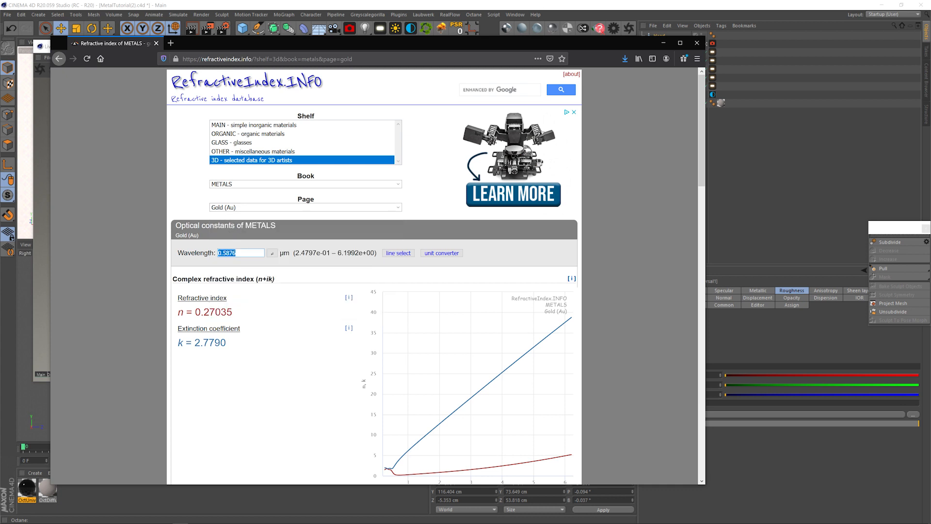
double_click(199, 311)
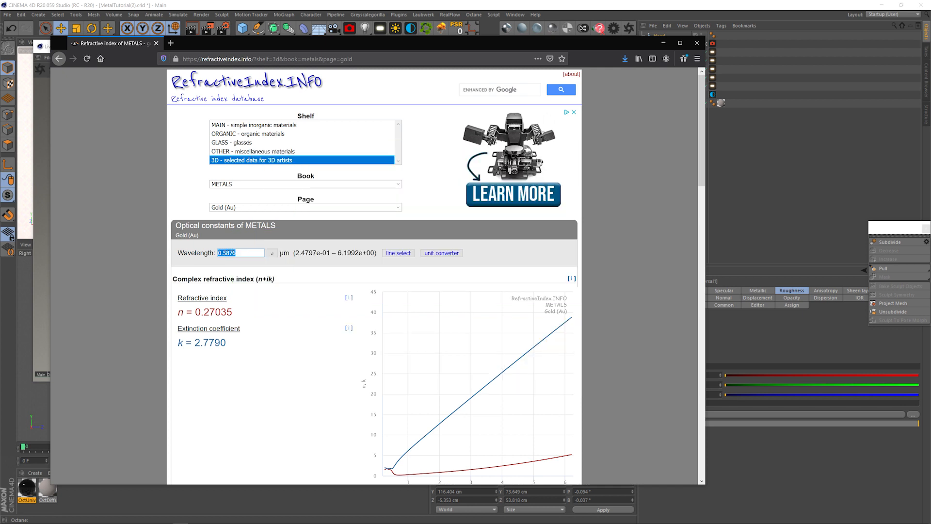
text(0.65)
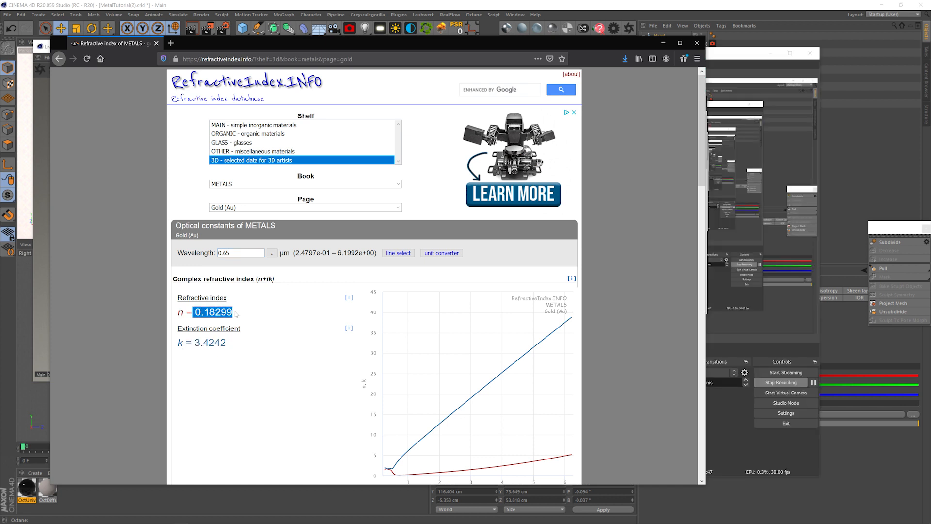
mouse_move(194, 517)
text(0.45)
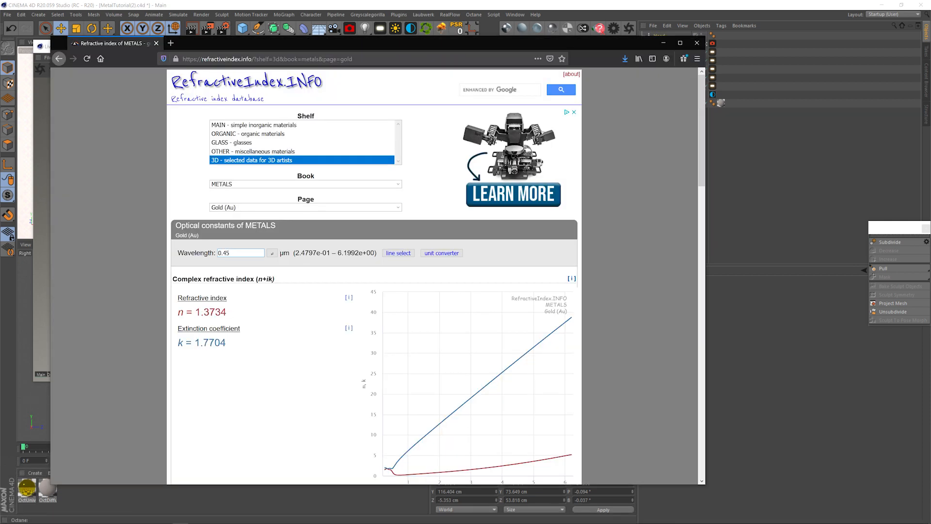
Select gold's n = 1.3734 value at 0.45 µm to copy into the material
double_click(210, 311)
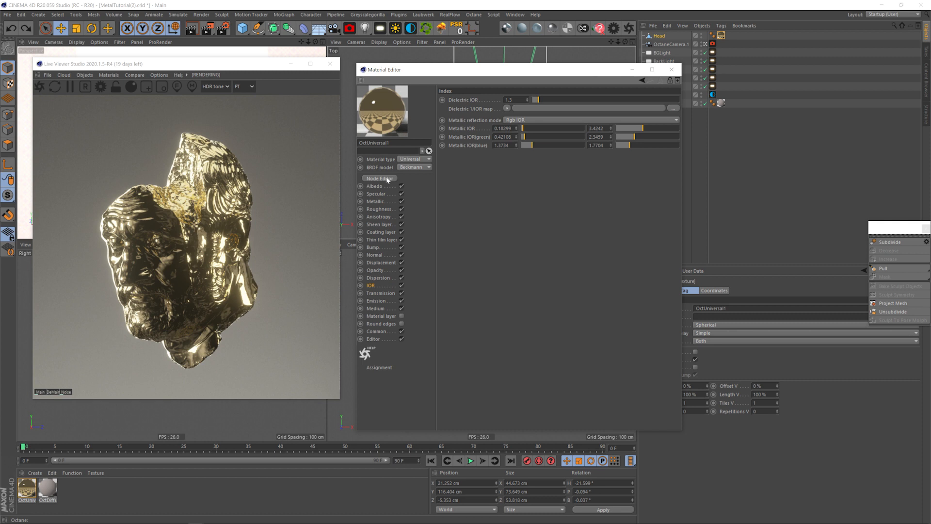
Add an Octane noise texture to the gold material's node graph and solo-preview it
click(381, 179)
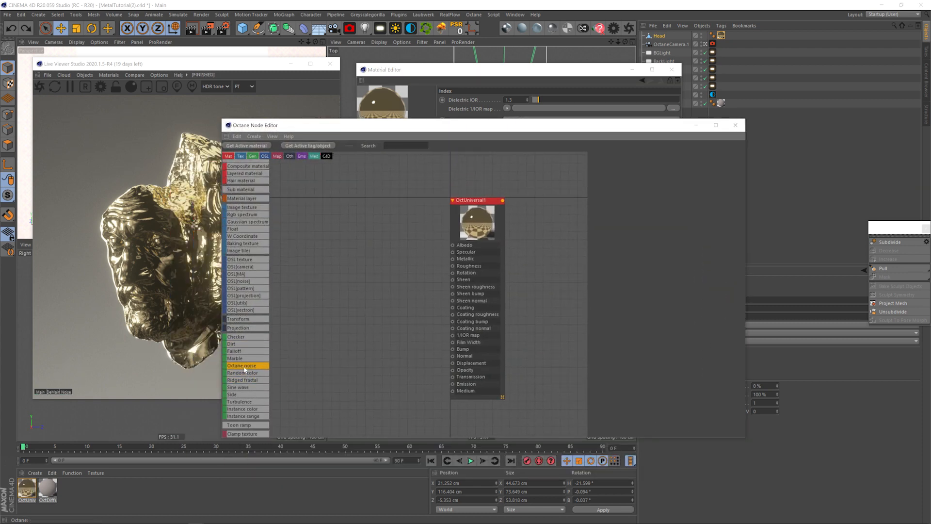
click(241, 366)
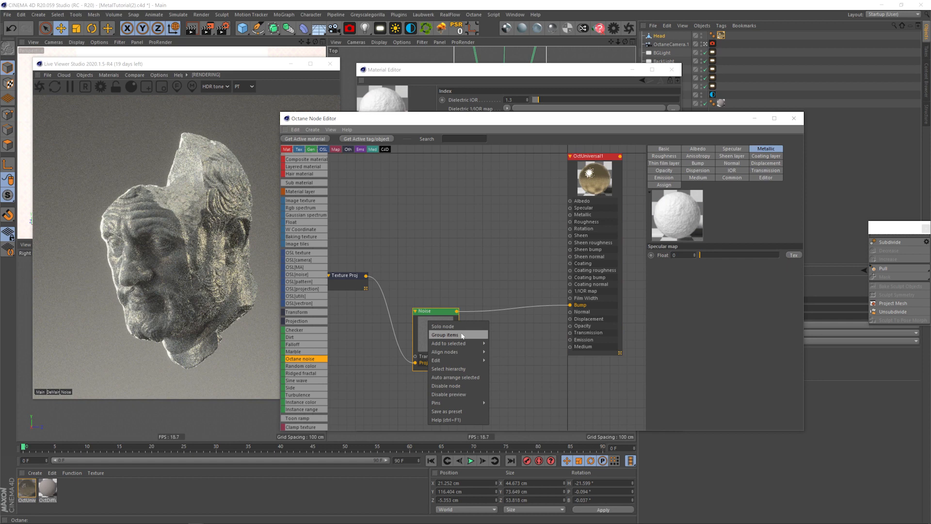
click(442, 326)
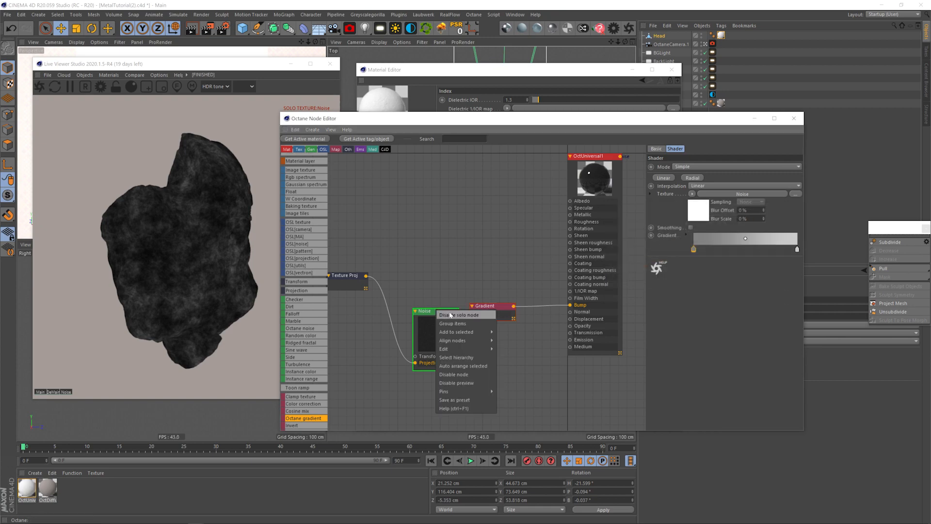
Unsolo the noise and wire a duplicated noise-gradient chain into Roughness
click(453, 315)
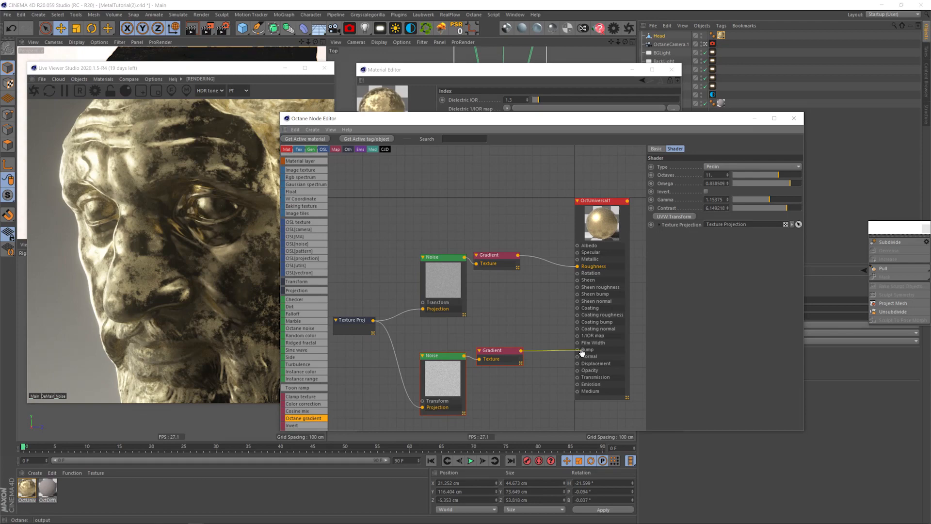
click(656, 216)
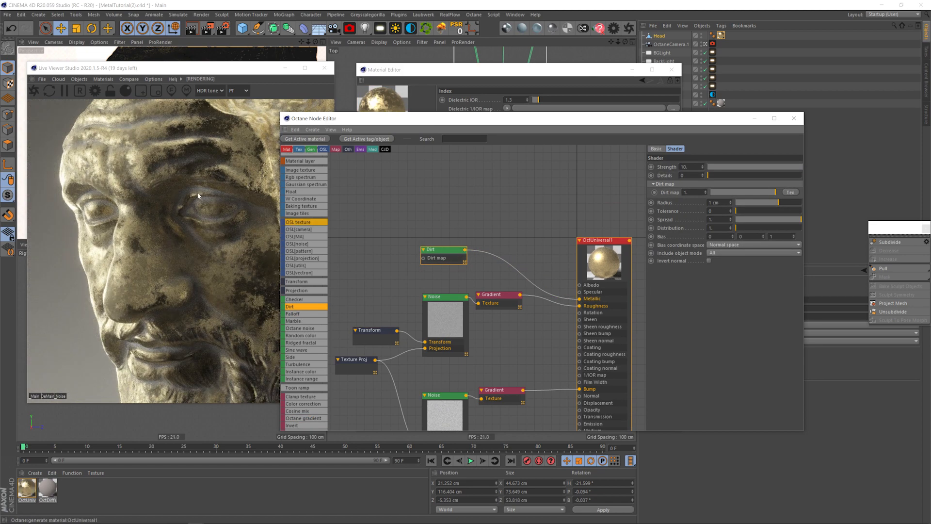
mouse_move(242, 207)
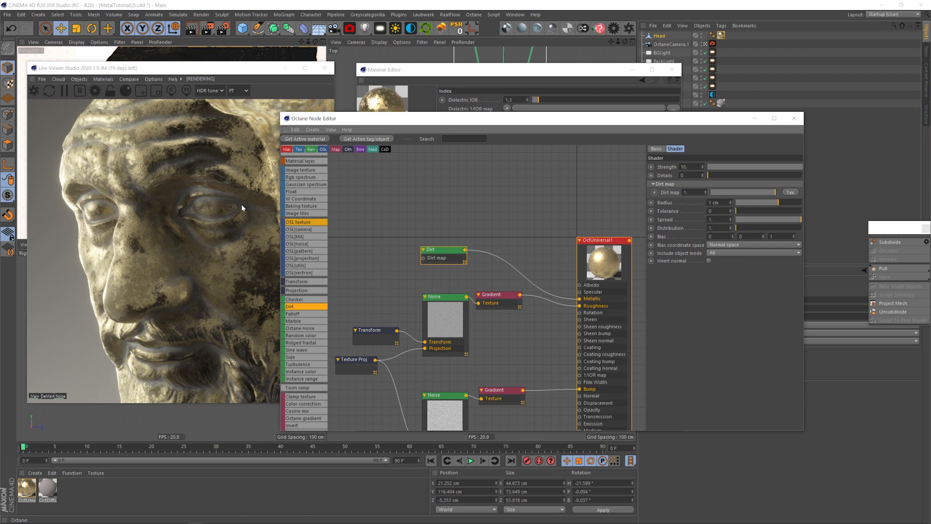
Add a third Octane noise node feeding a gradient into the material's Albedo
click(301, 328)
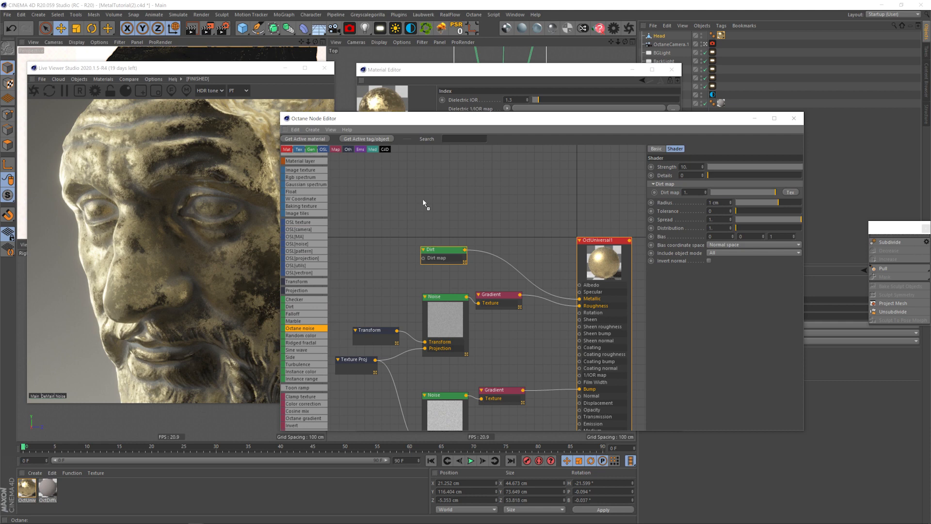
click(439, 173)
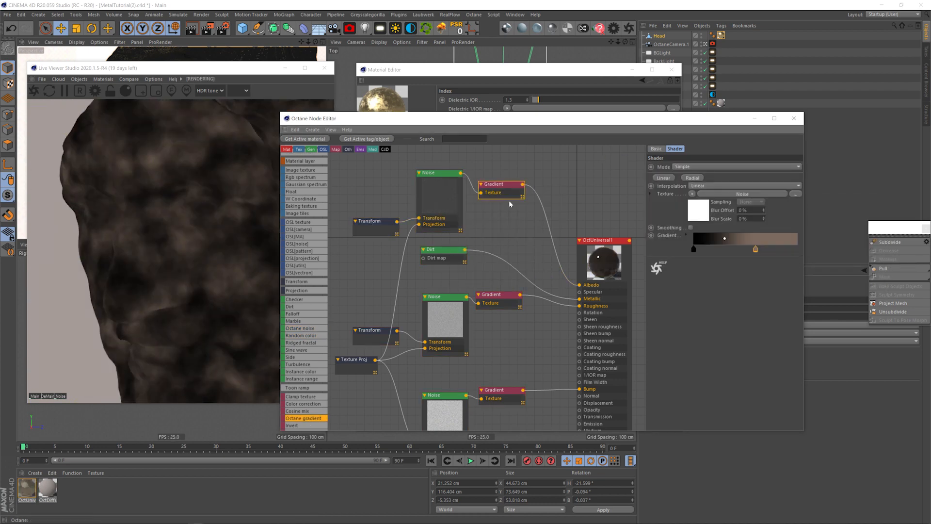
click(430, 249)
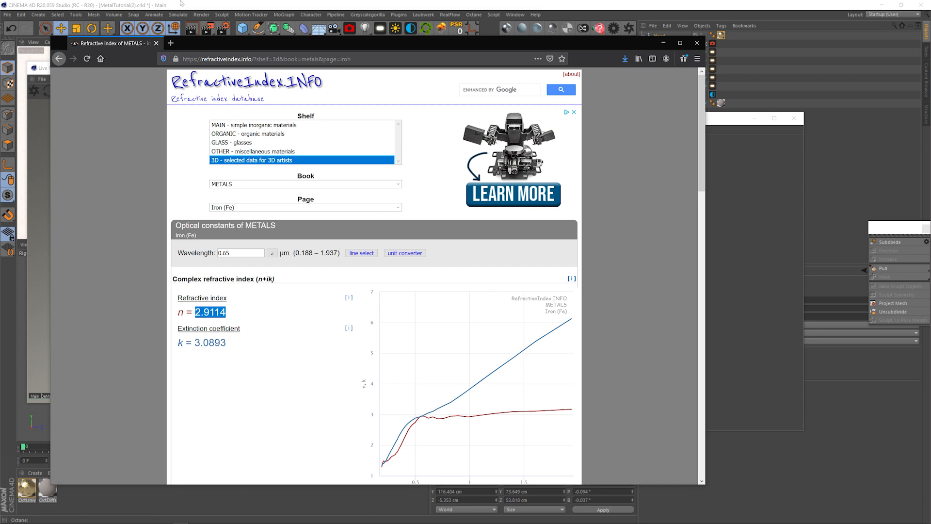
Select iron's extinction coefficient k = 3.0893 at 0.65 µm to copy
double_click(209, 342)
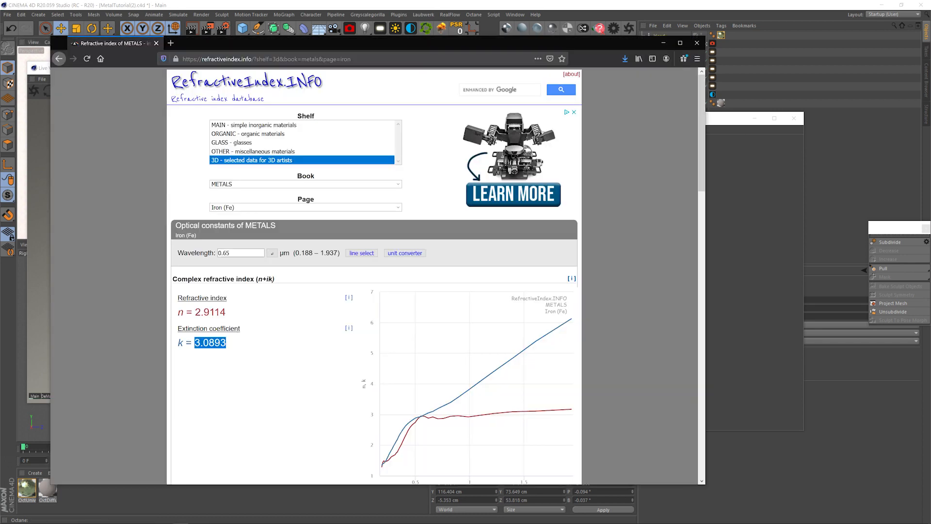